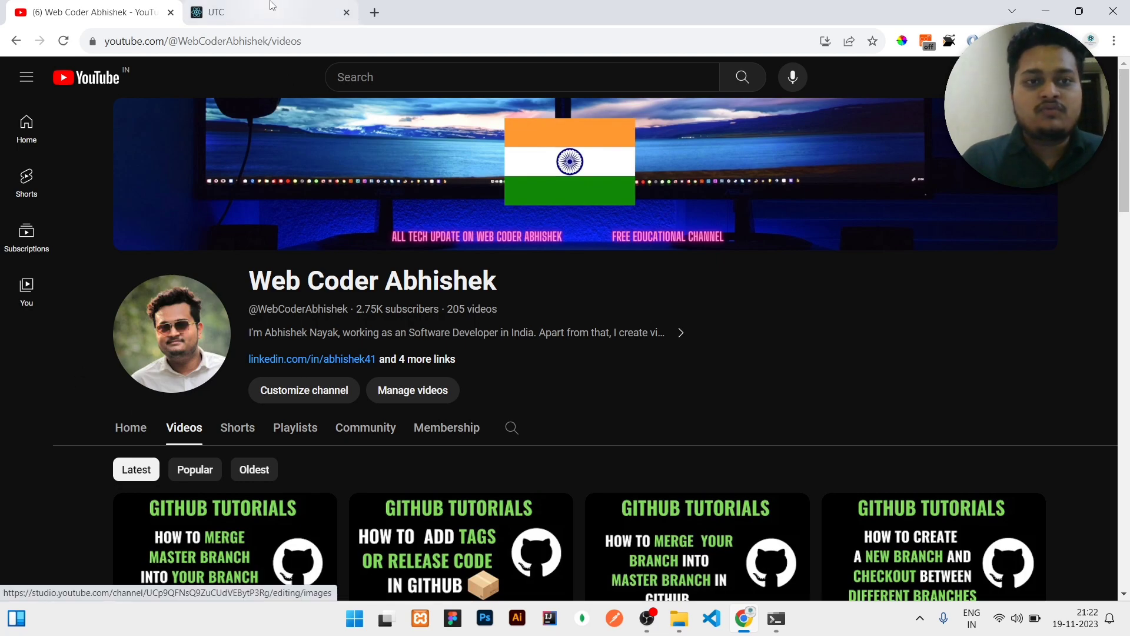
Step: Show the React login page running at localhost:3000 with credentials pre-filled
left_click(241, 12)
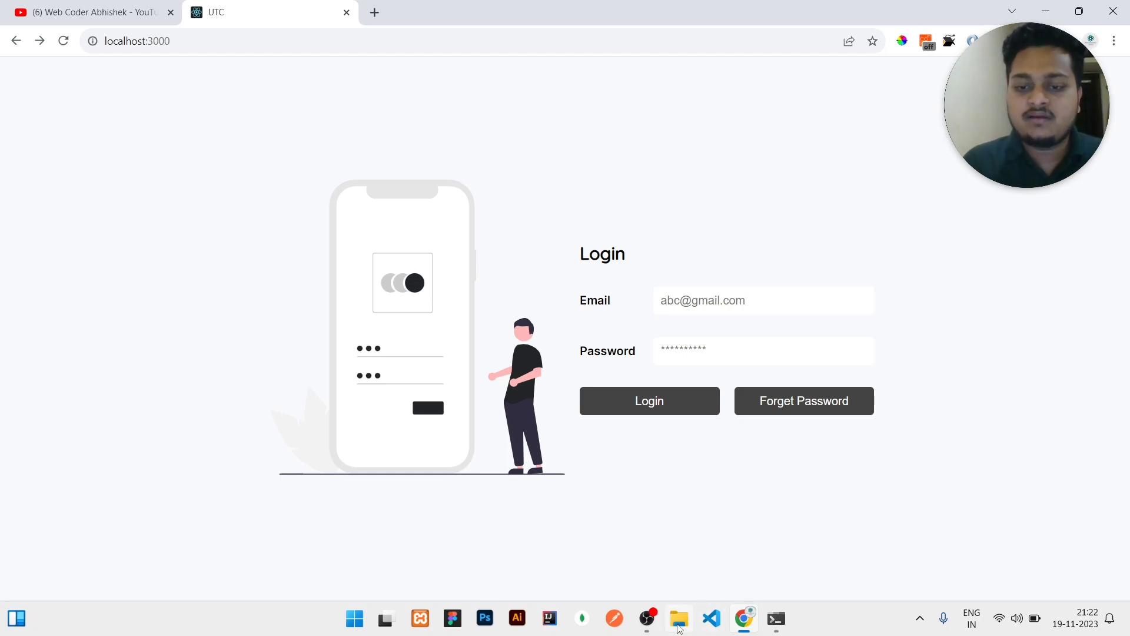
Step: Open File Explorer on D:\TEST WEBSITE\UTC\client and launch PowerShell there
left_click(677, 618)
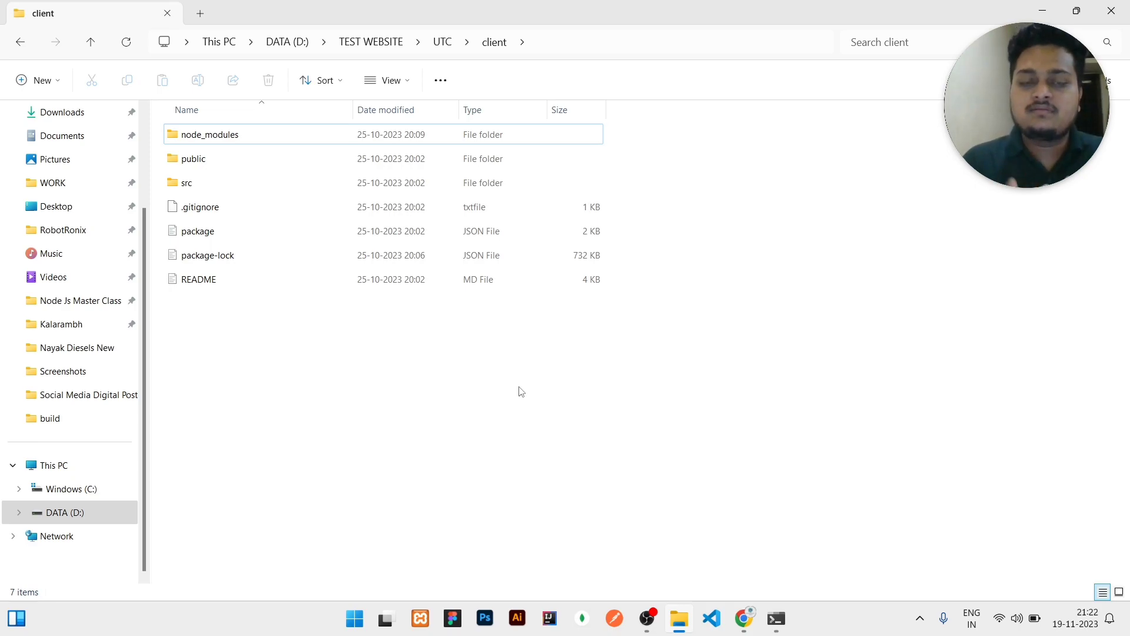
mouse_move(585, 345)
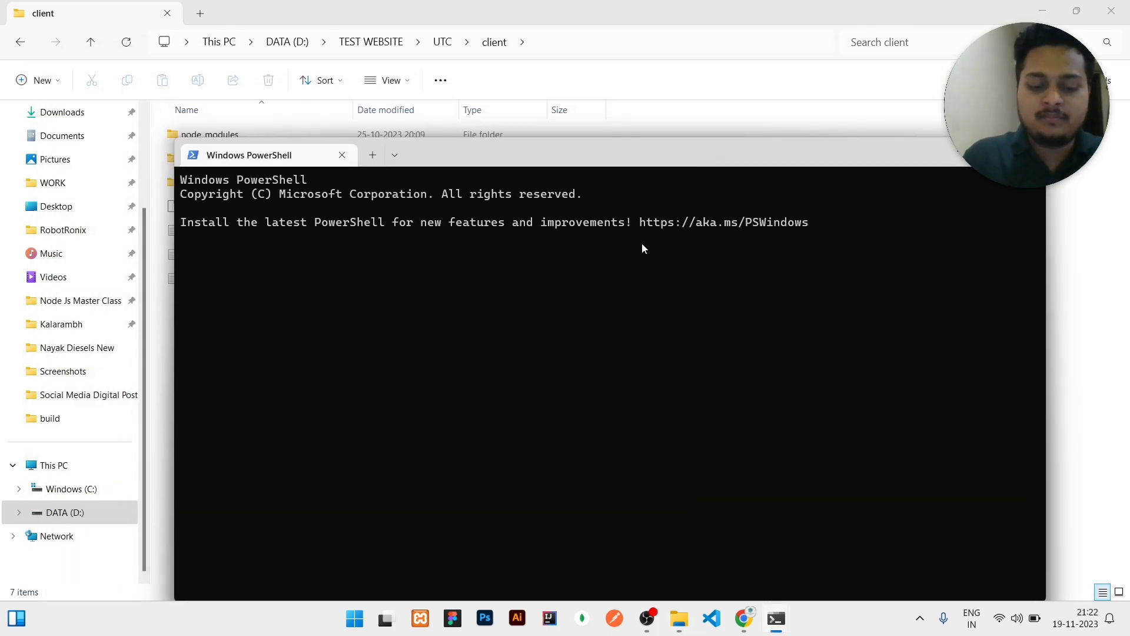
Step: Run 'npm run build' and confirm the build folder appears in the client folder
type("npm run bi")
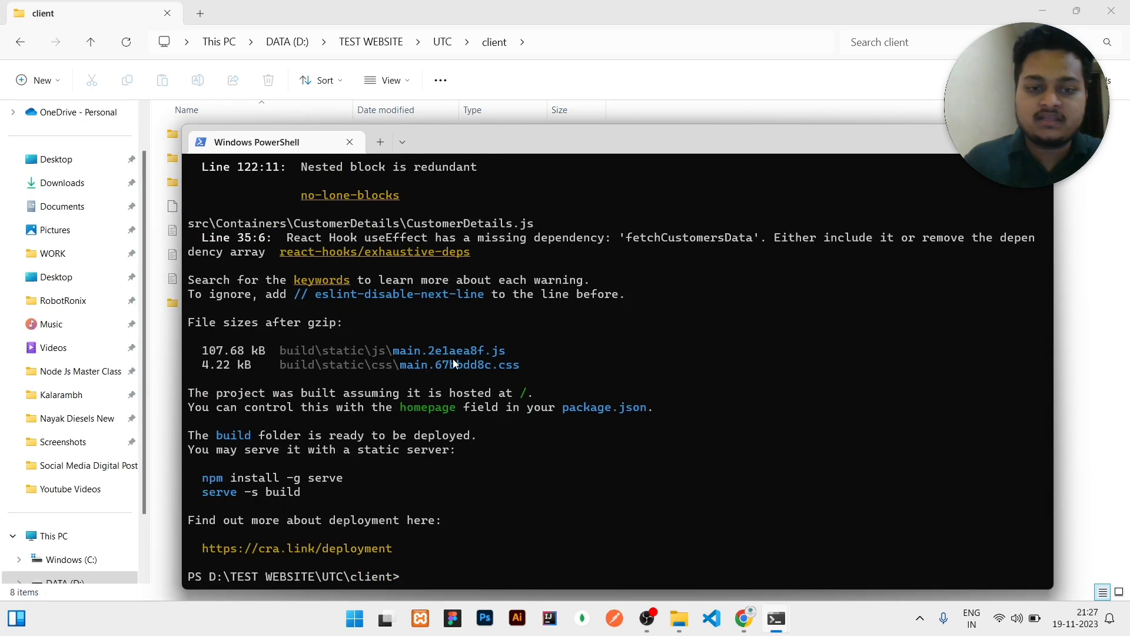
mouse_move(277, 464)
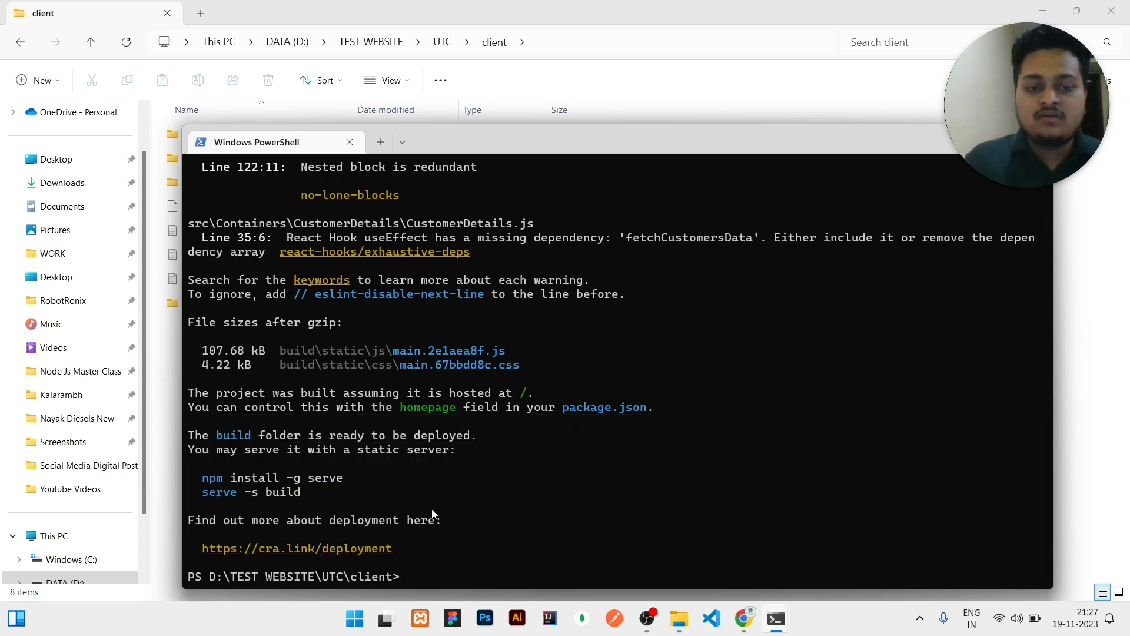
mouse_move(695, 362)
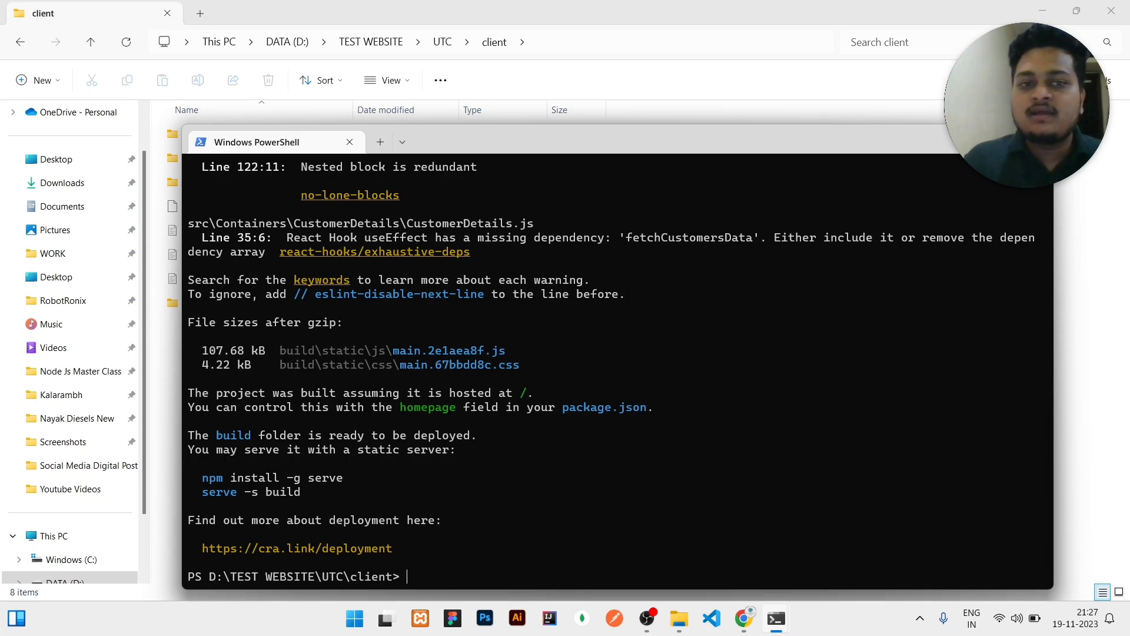
left_click(350, 141)
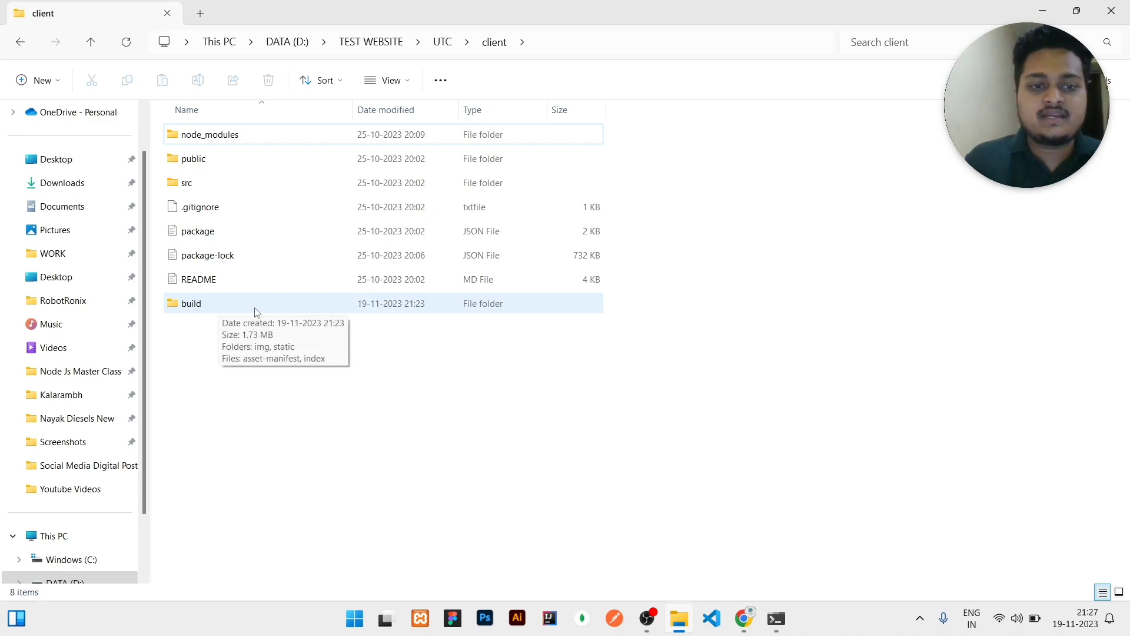
double_click(191, 302)
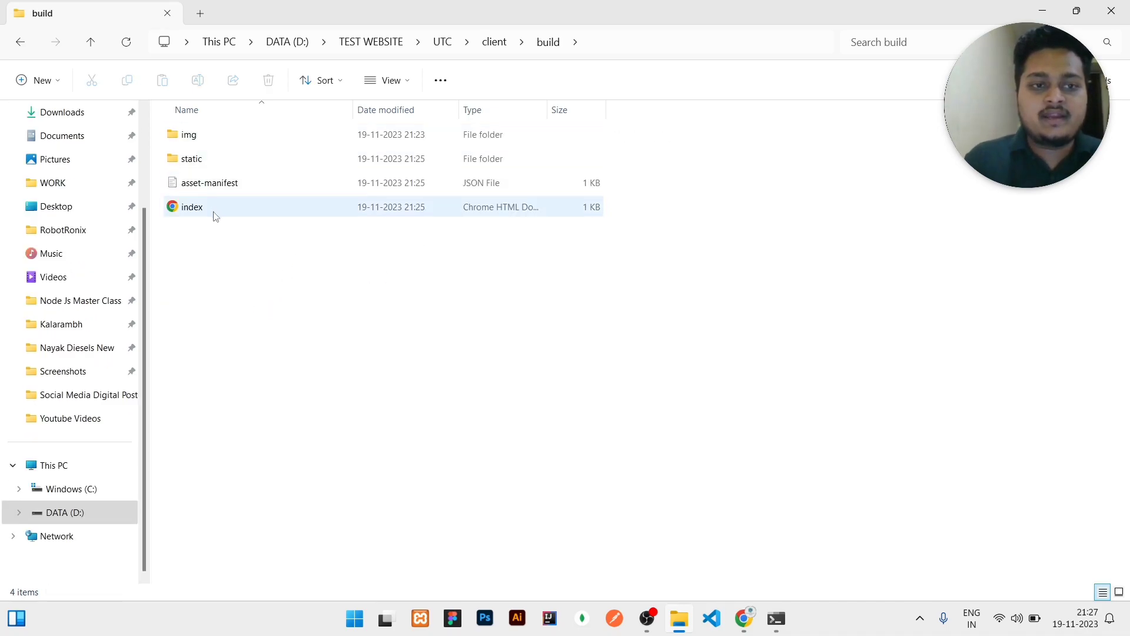
mouse_move(216, 216)
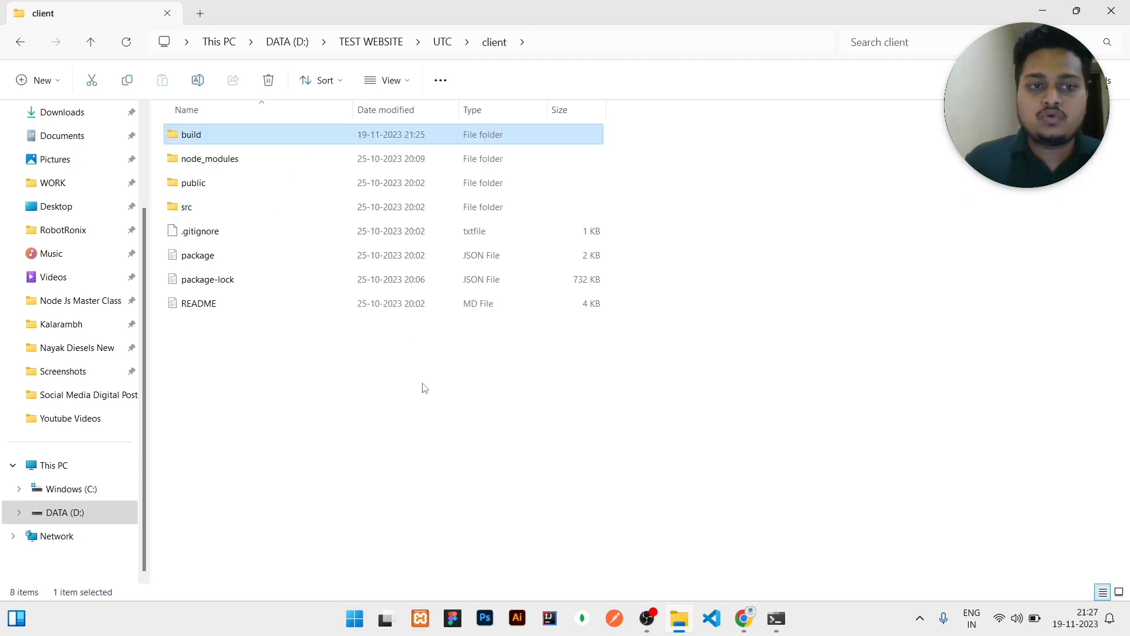
left_click(745, 619)
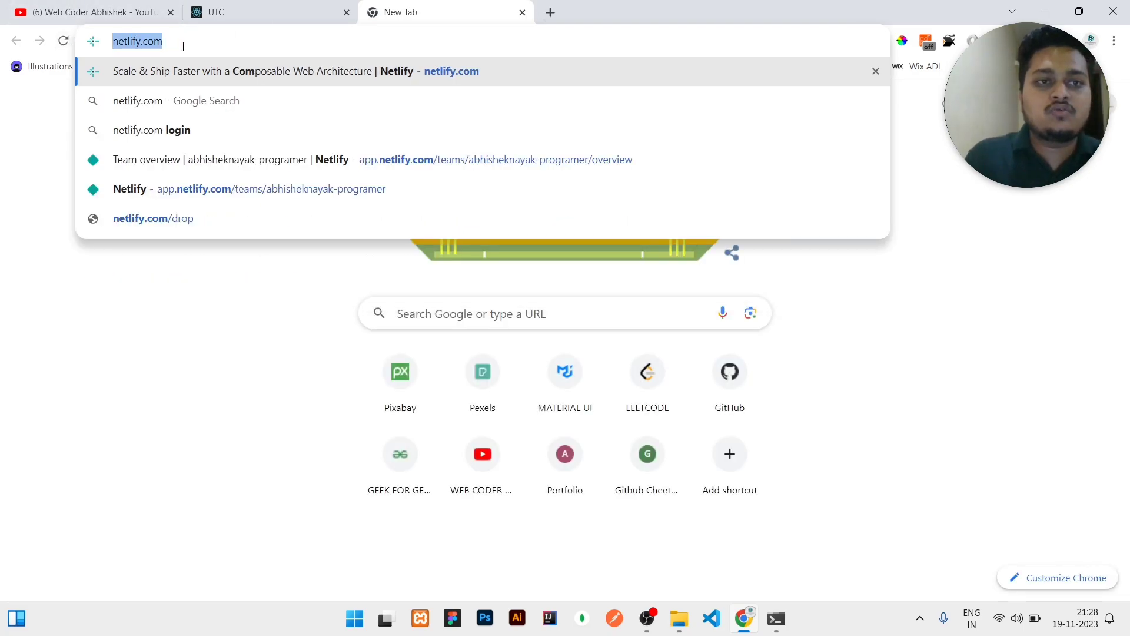
Step: Go to netlify.com and log in with GitHub to reach the team overview
key("Enter")
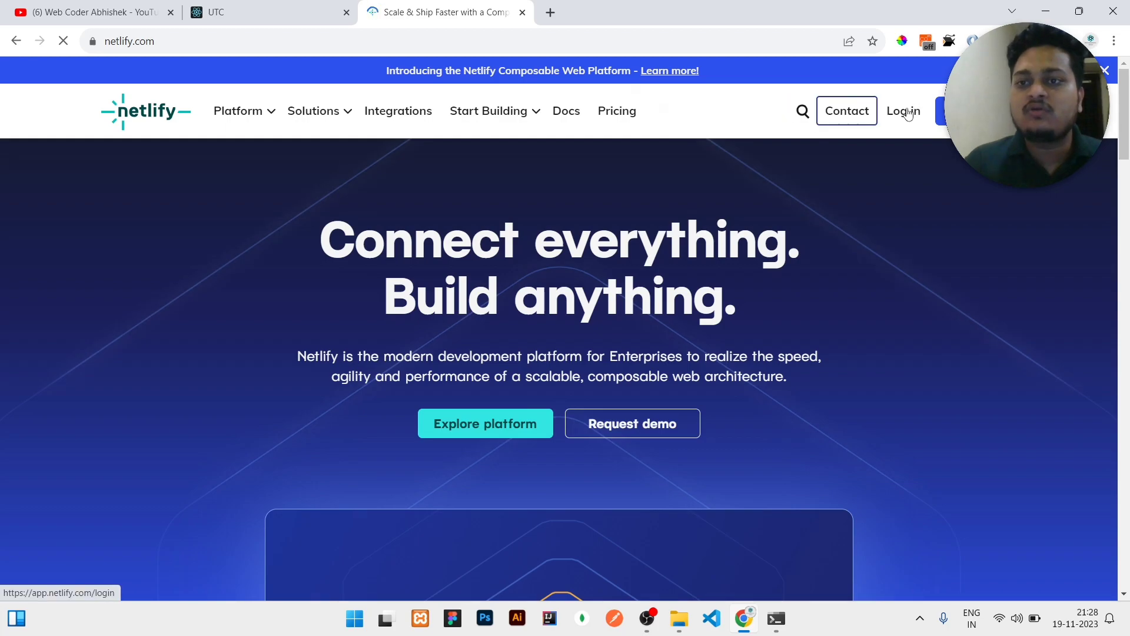
left_click(902, 110)
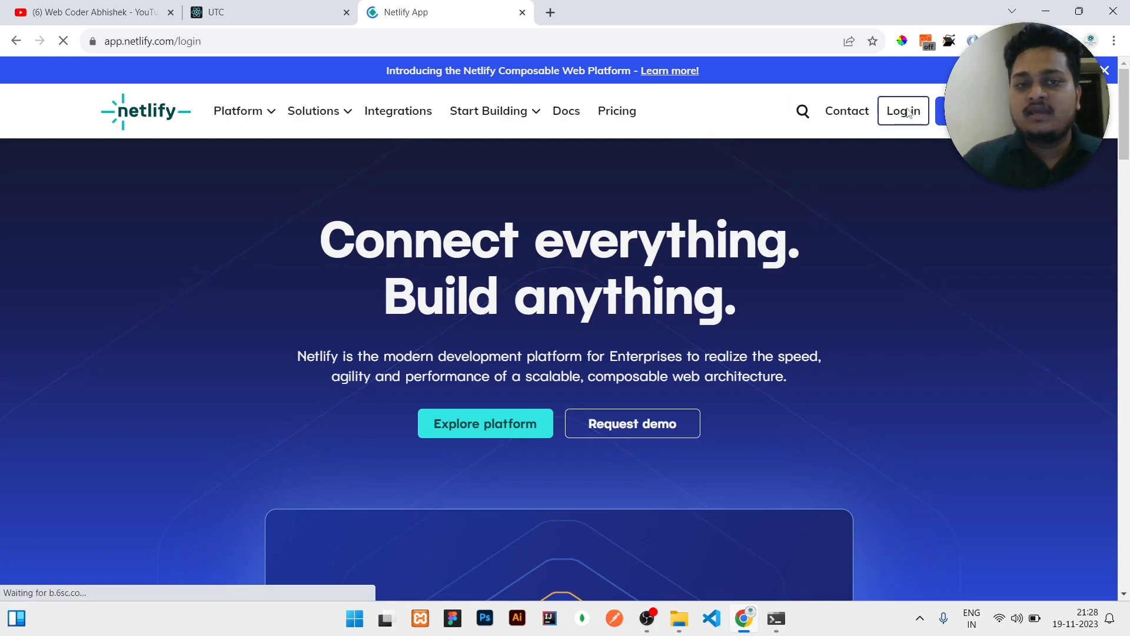
left_click(902, 110)
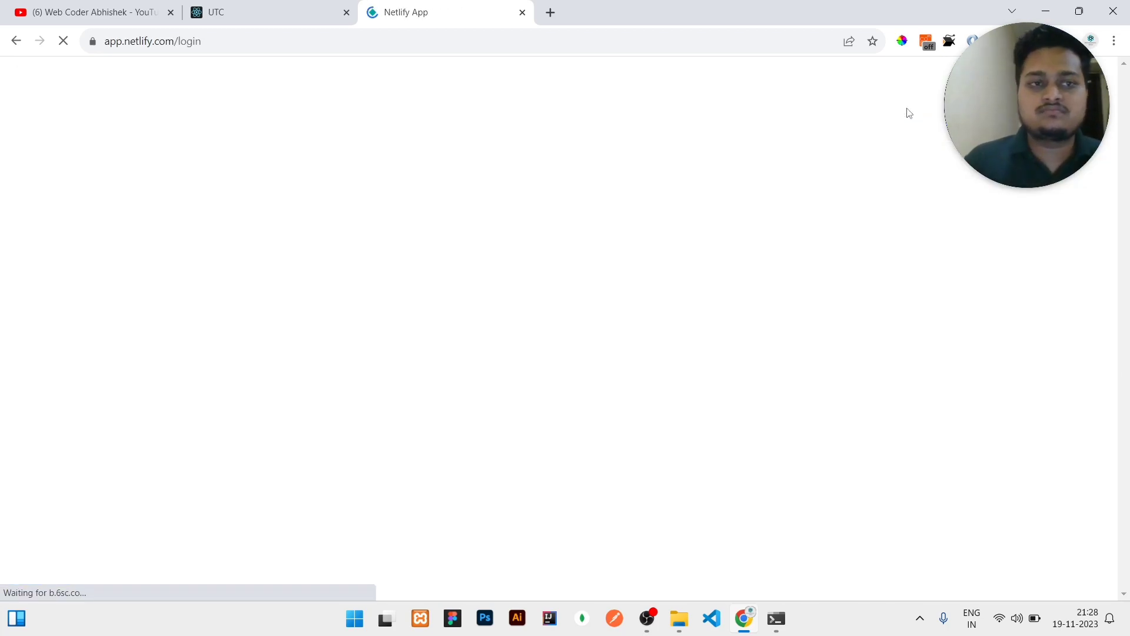
mouse_move(648, 233)
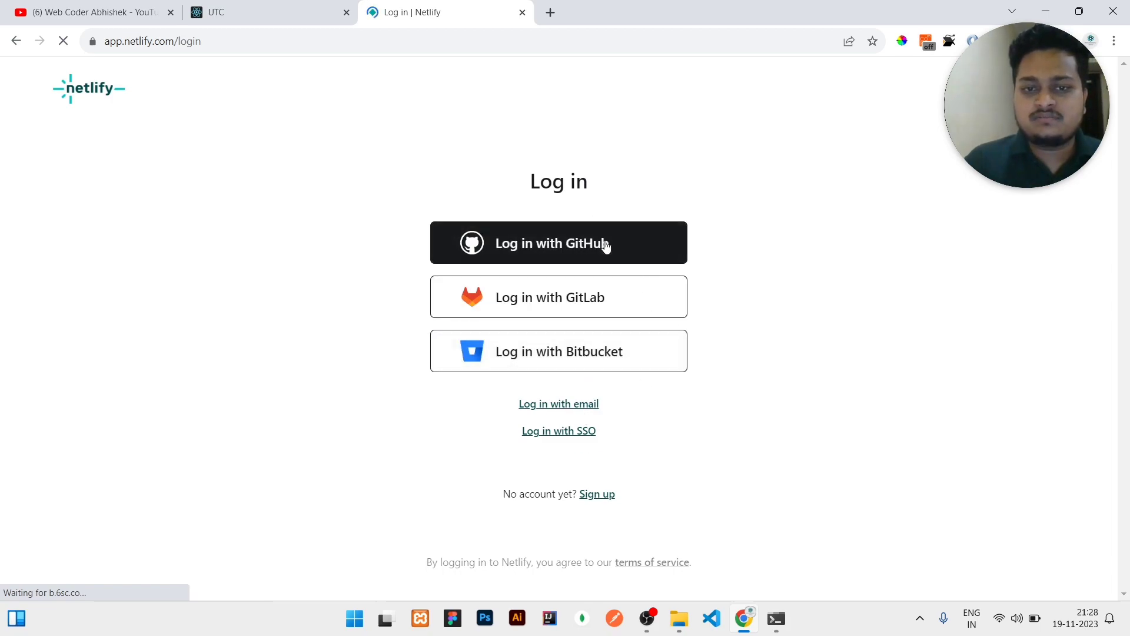
left_click(558, 243)
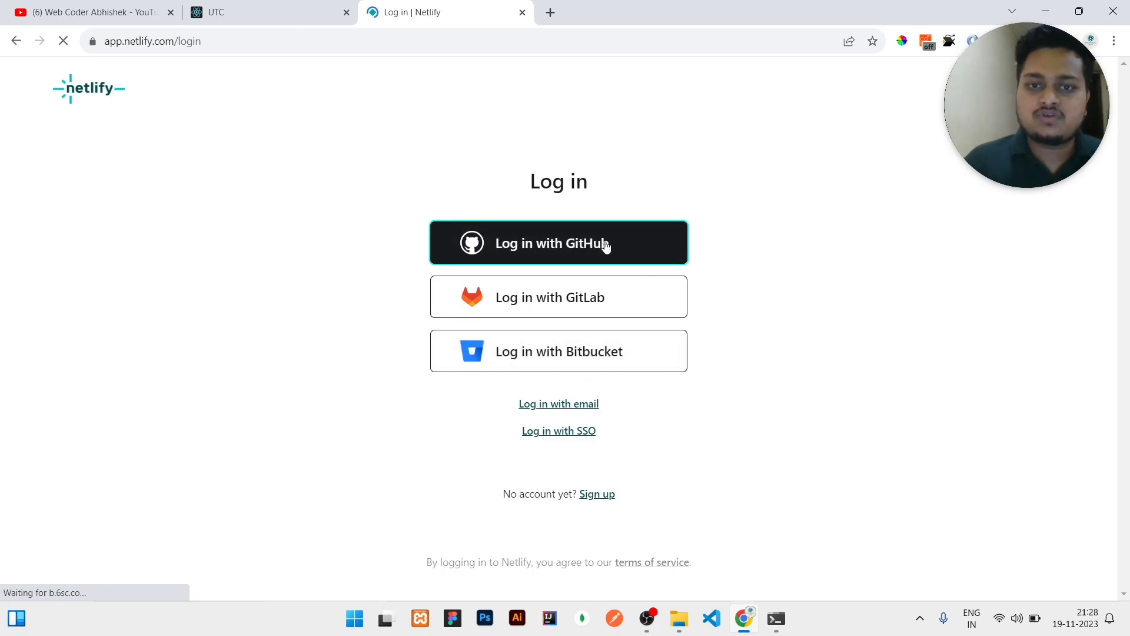
left_click(558, 243)
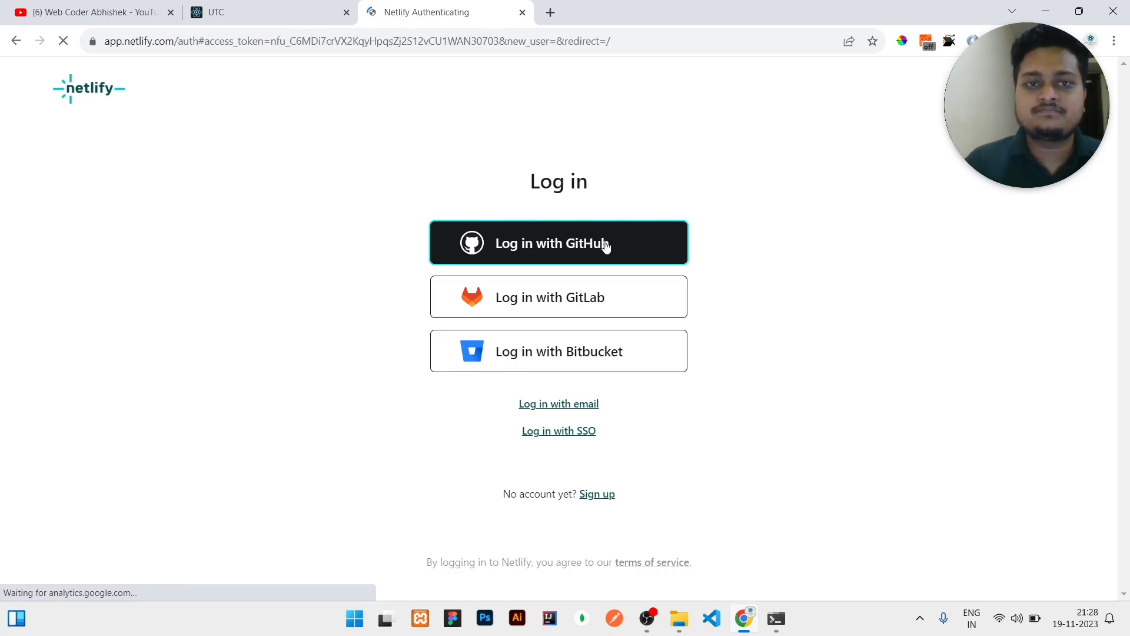
left_click(558, 243)
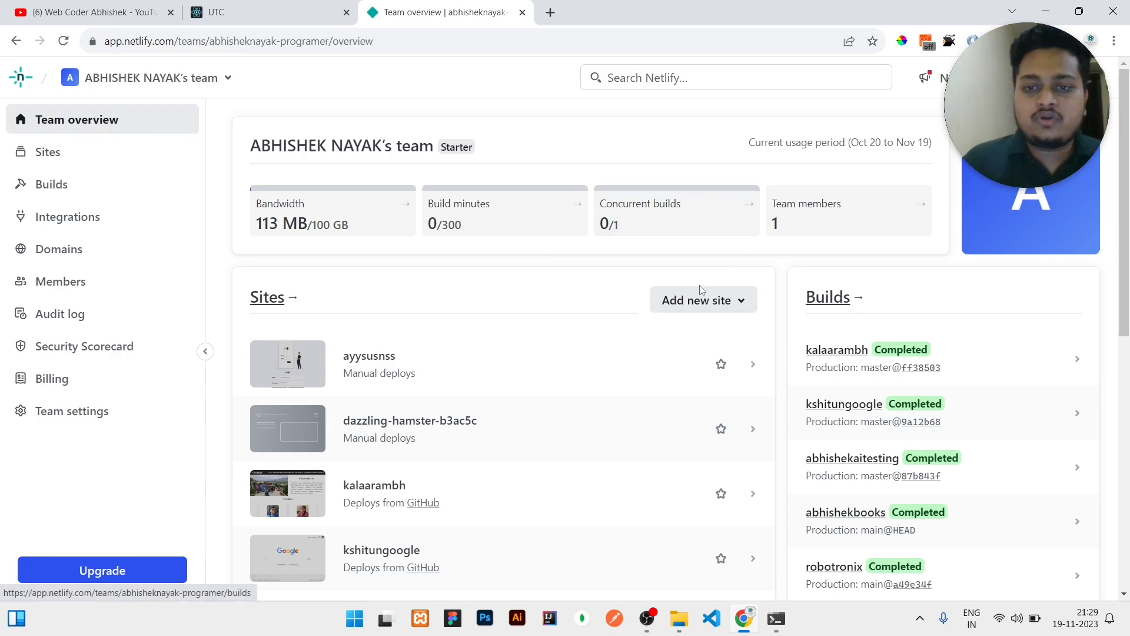
Step: Open the Netlify Drop deploy page beside File Explorer showing the client folder
left_click(696, 299)
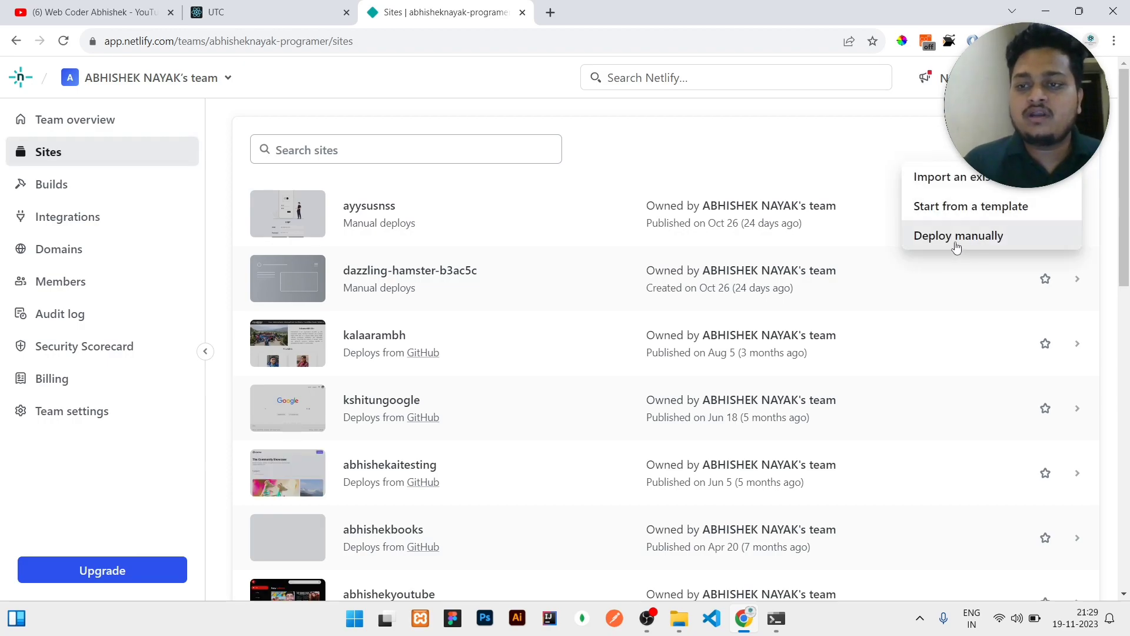
left_click(957, 235)
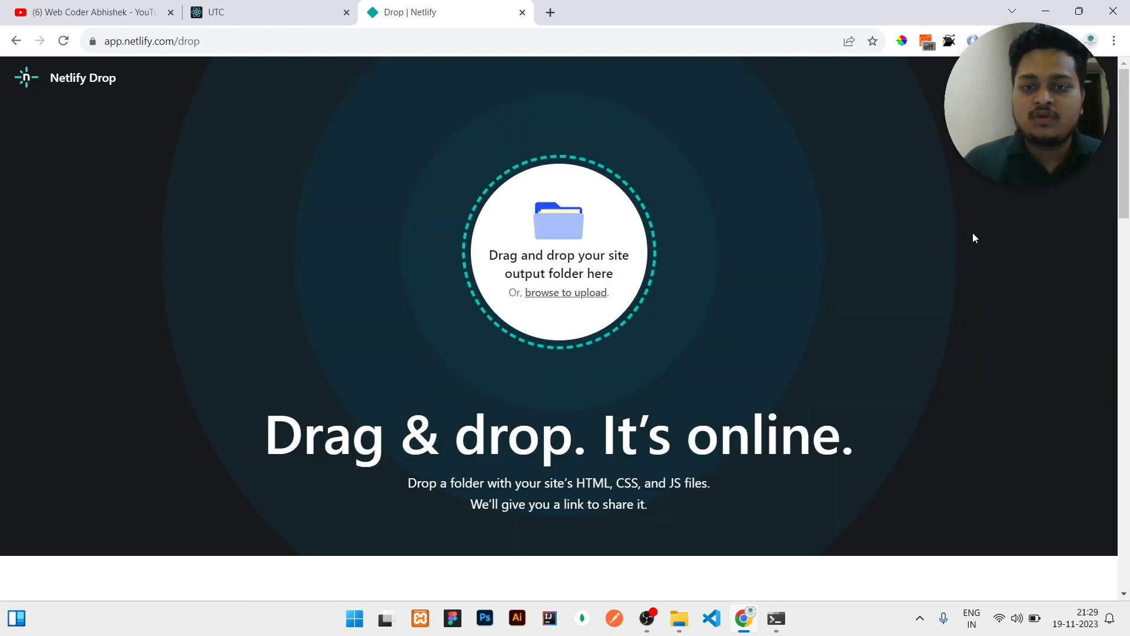
left_click(677, 618)
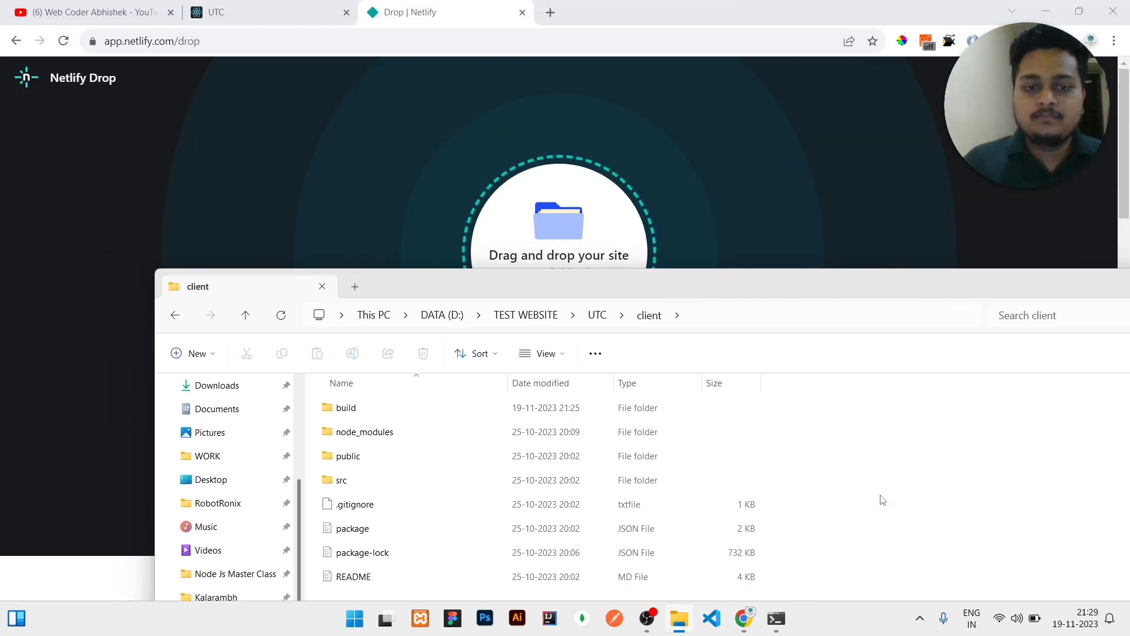
Step: Drop the build folder onto Netlify Drop to publish earnest-baklava-d3b06c
left_click(346, 408)
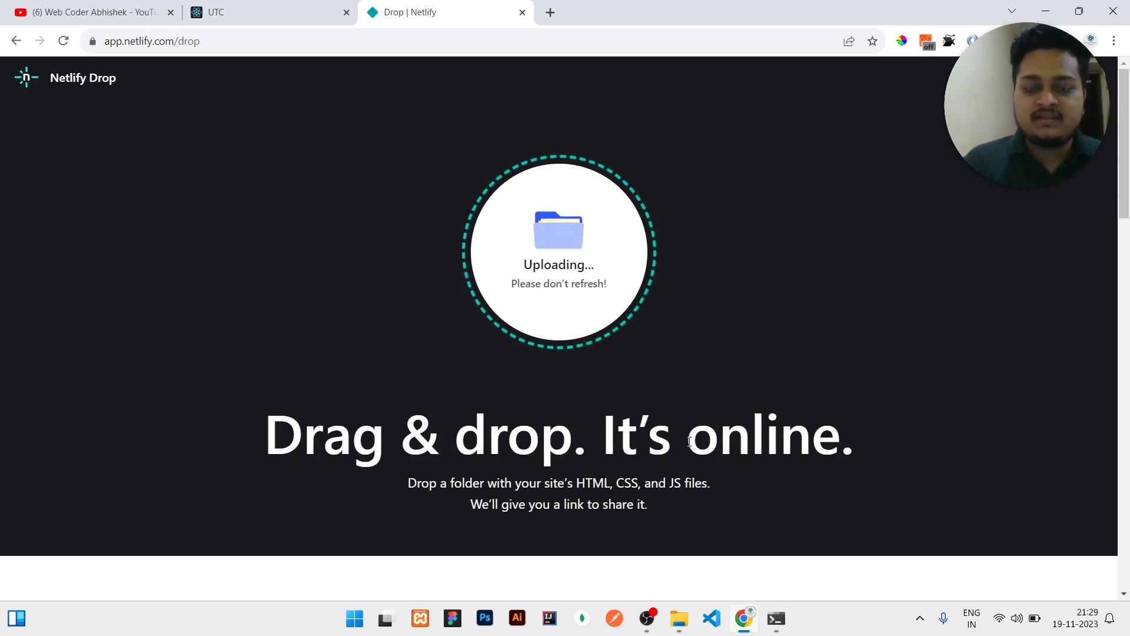
mouse_move(677, 548)
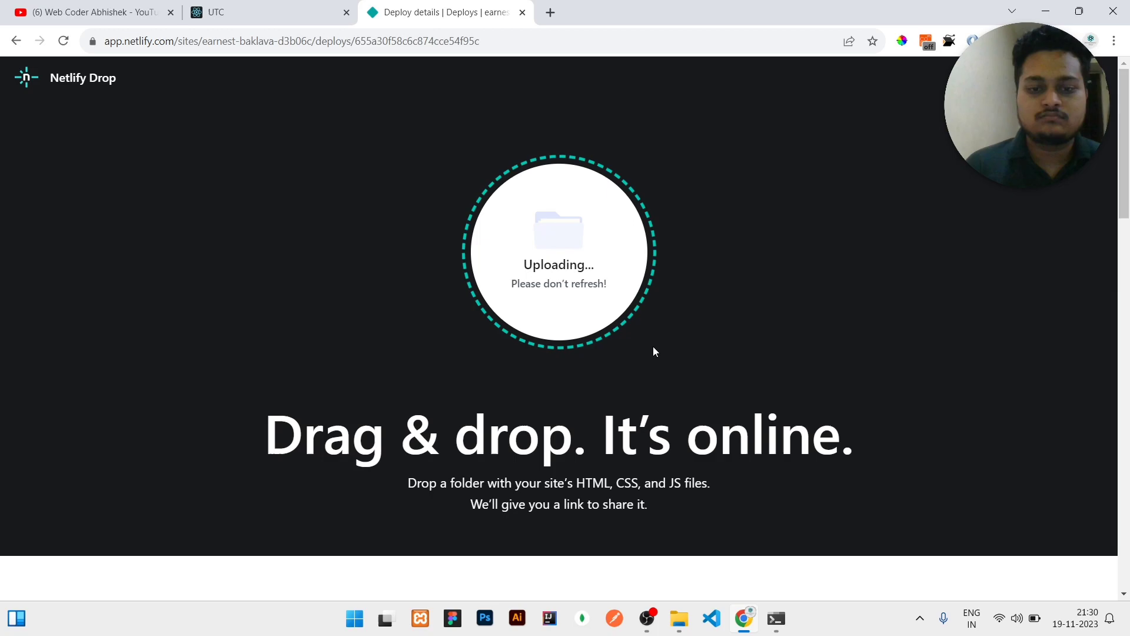
scroll("down", 3)
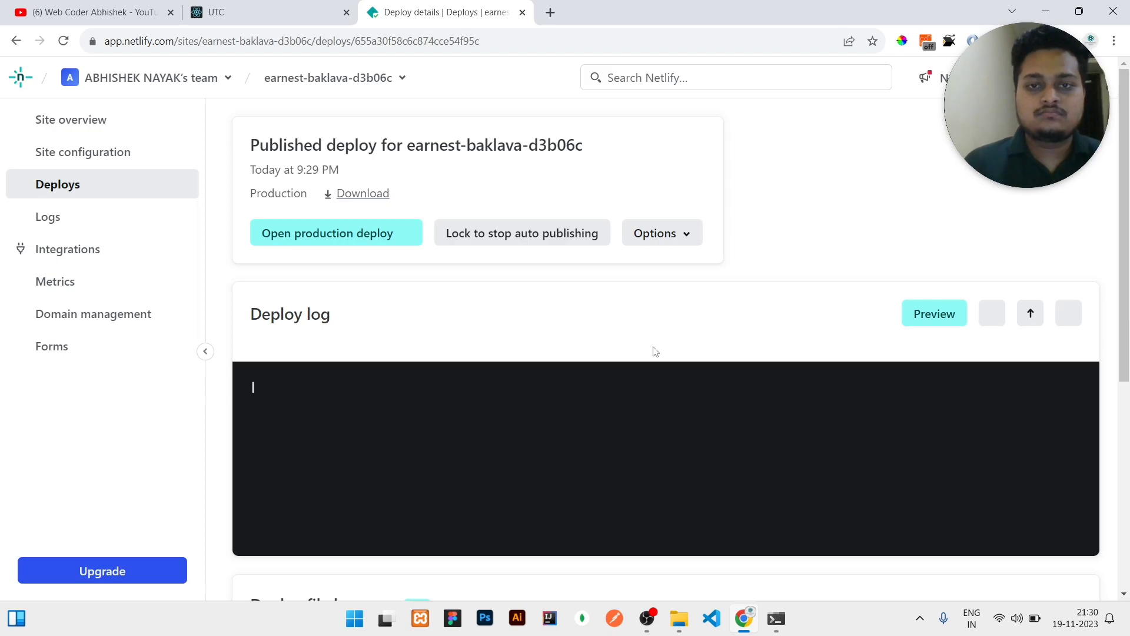
Step: Open Site overview for earnest-baklava-d3b06c to see its netlify.app address
scroll("down", 3)
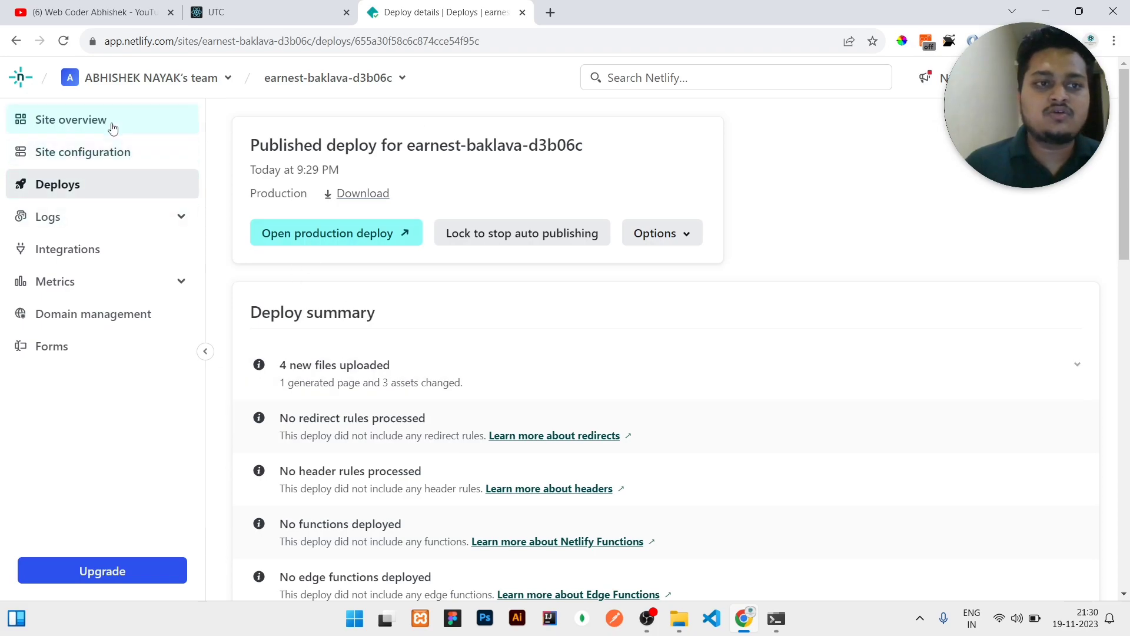
left_click(71, 118)
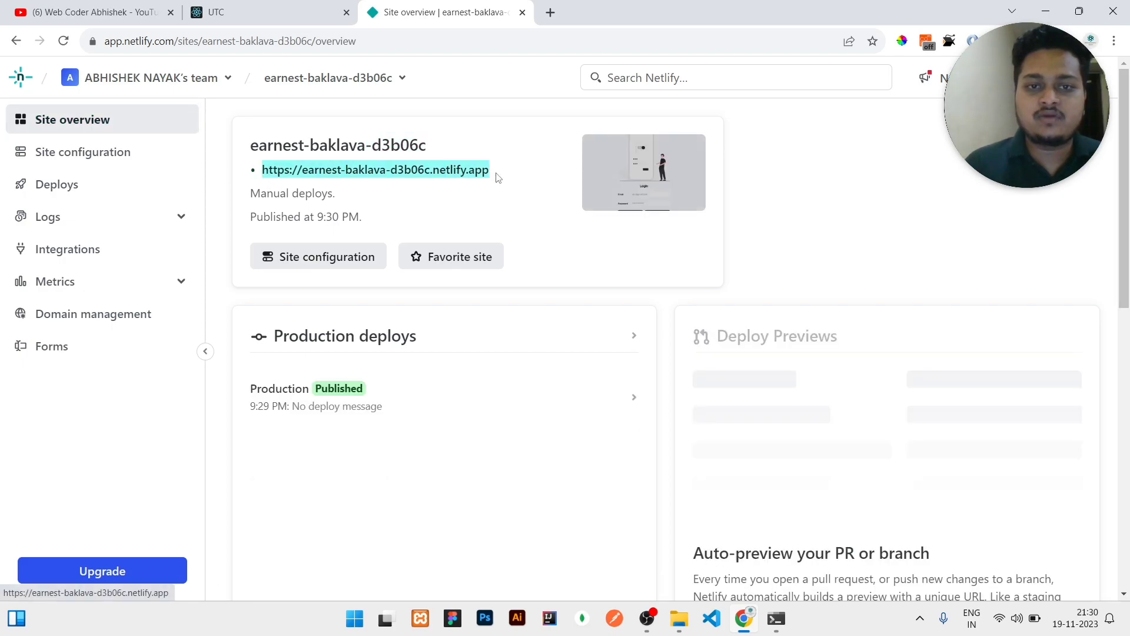
Step: Compare earnest-baklava-d3b06c.netlify.app with localhost:3000, then return to Site overview
left_click(375, 169)
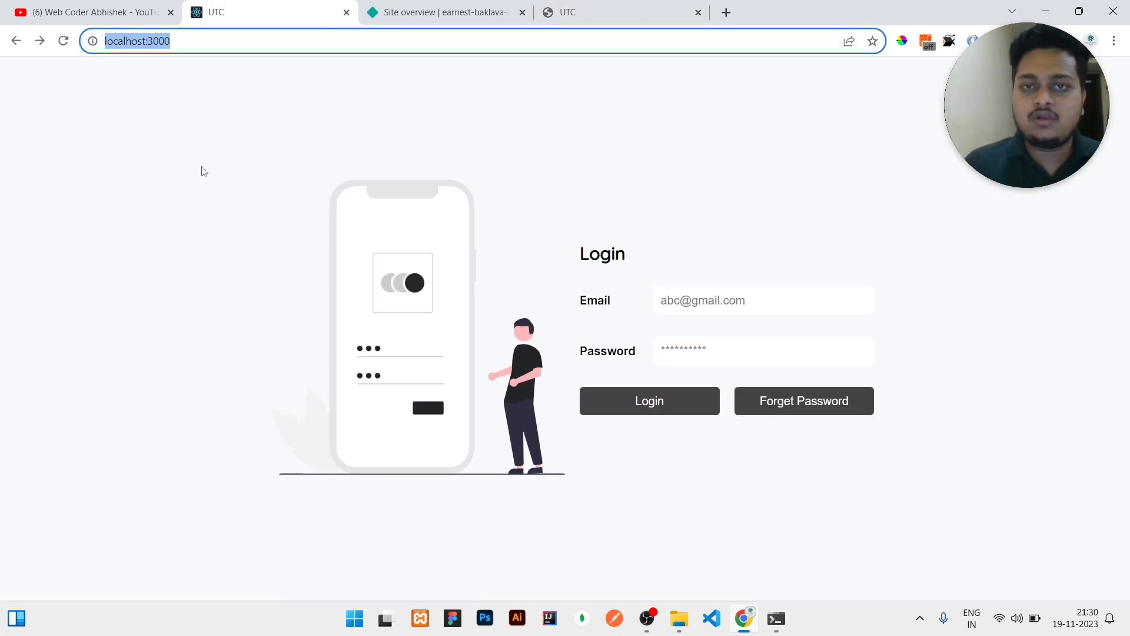
left_click(619, 12)
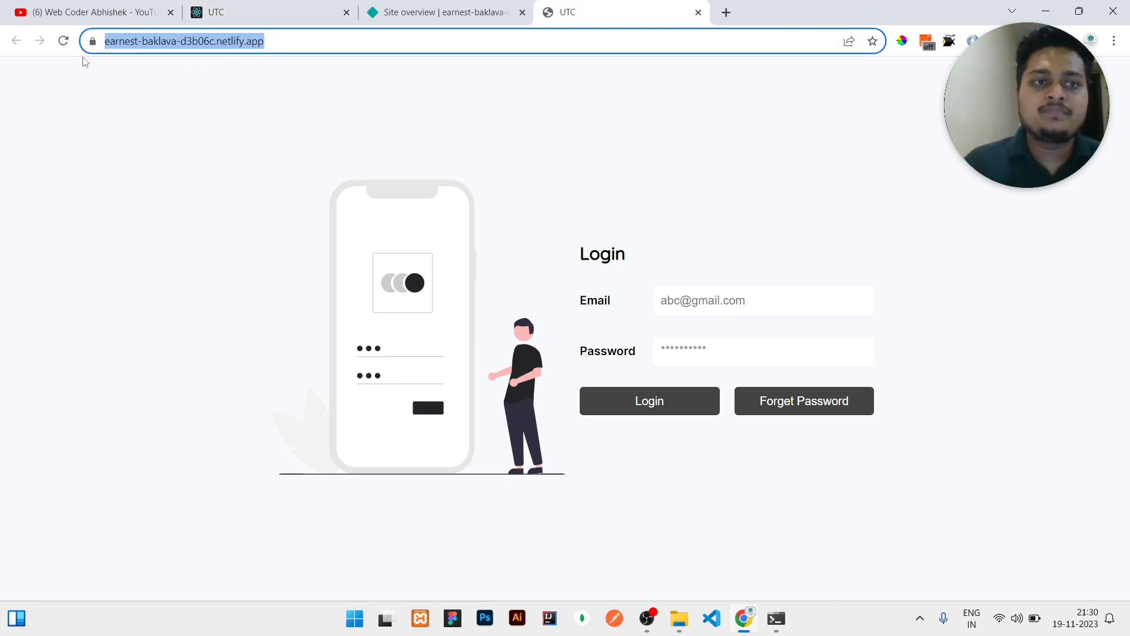
left_click(443, 12)
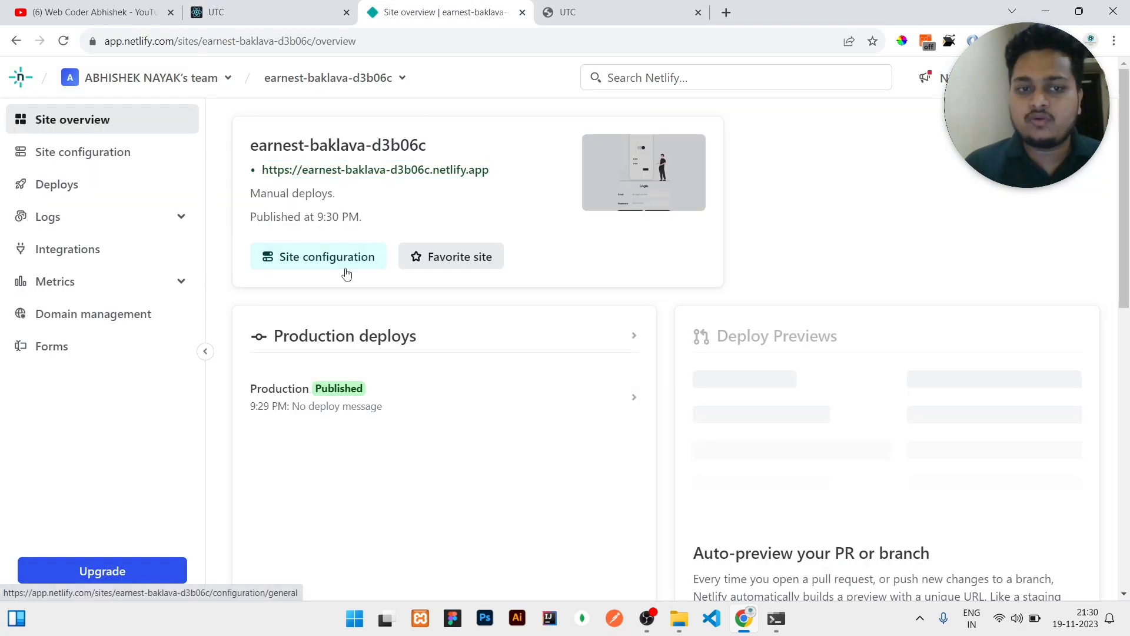
Step: Change the site name to 'abcddjwnjs' in Site configuration and save
left_click(326, 256)
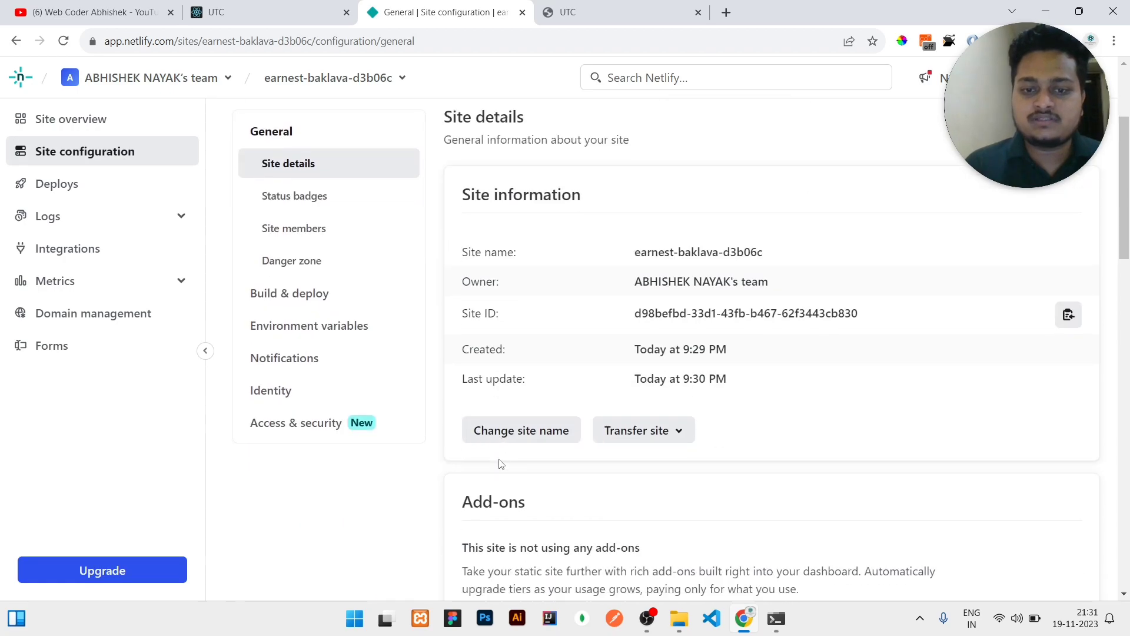
left_click(521, 430)
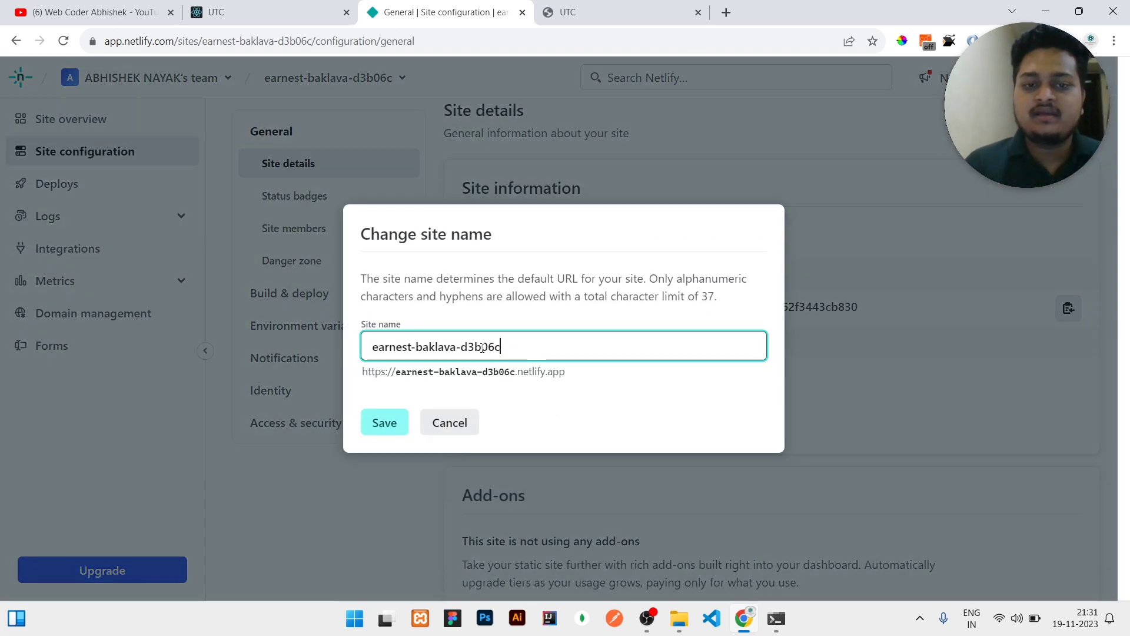
type("abcd")
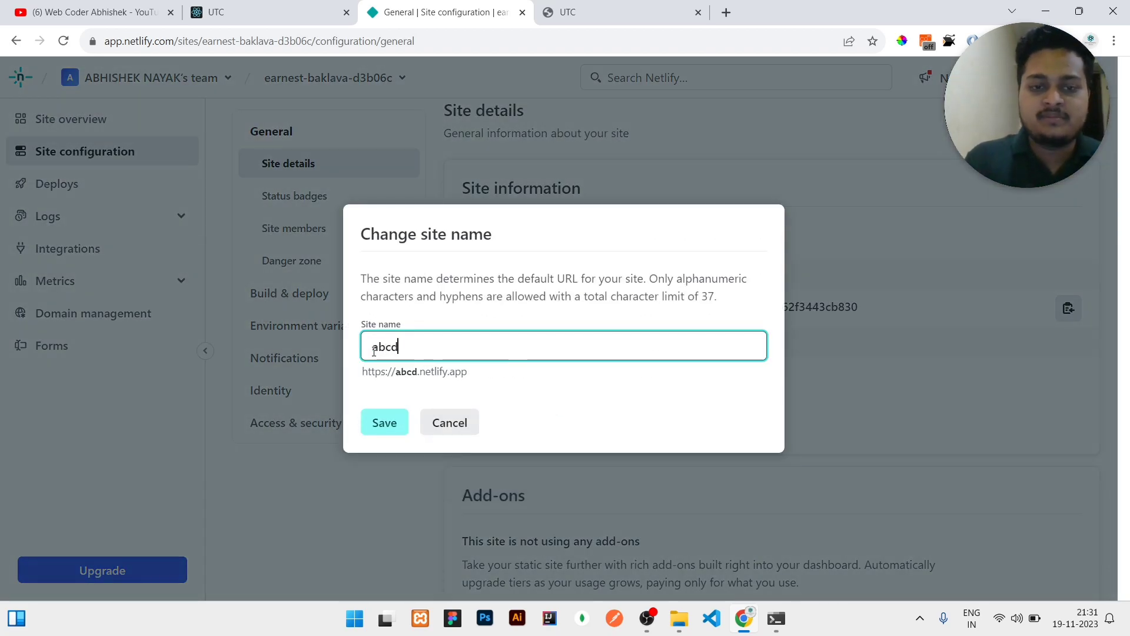
type("djwnjs")
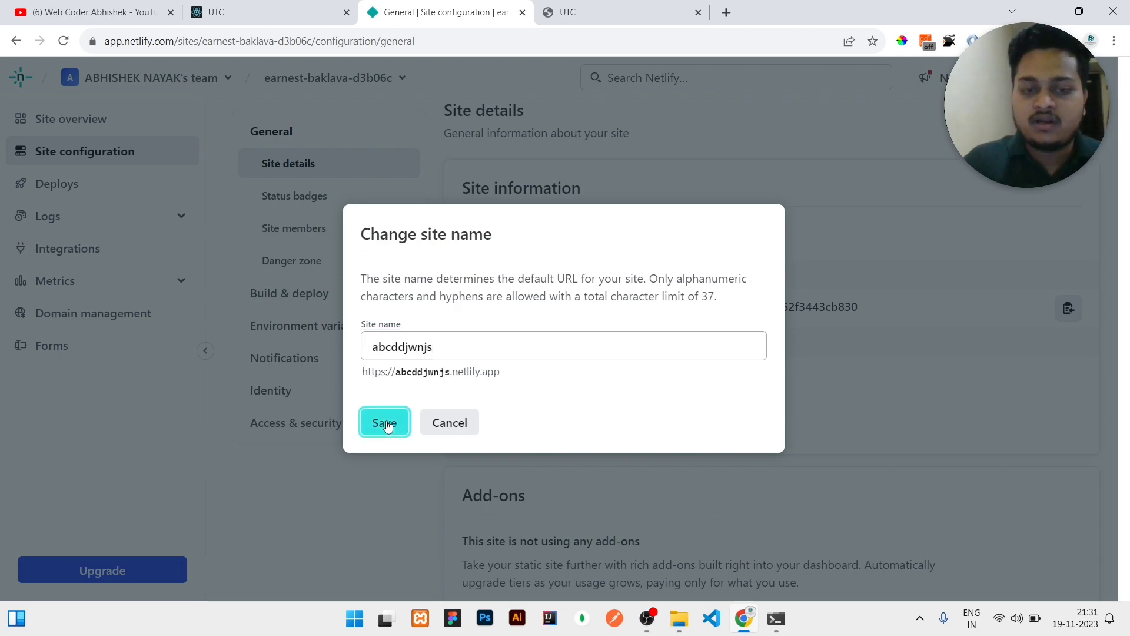
left_click(384, 423)
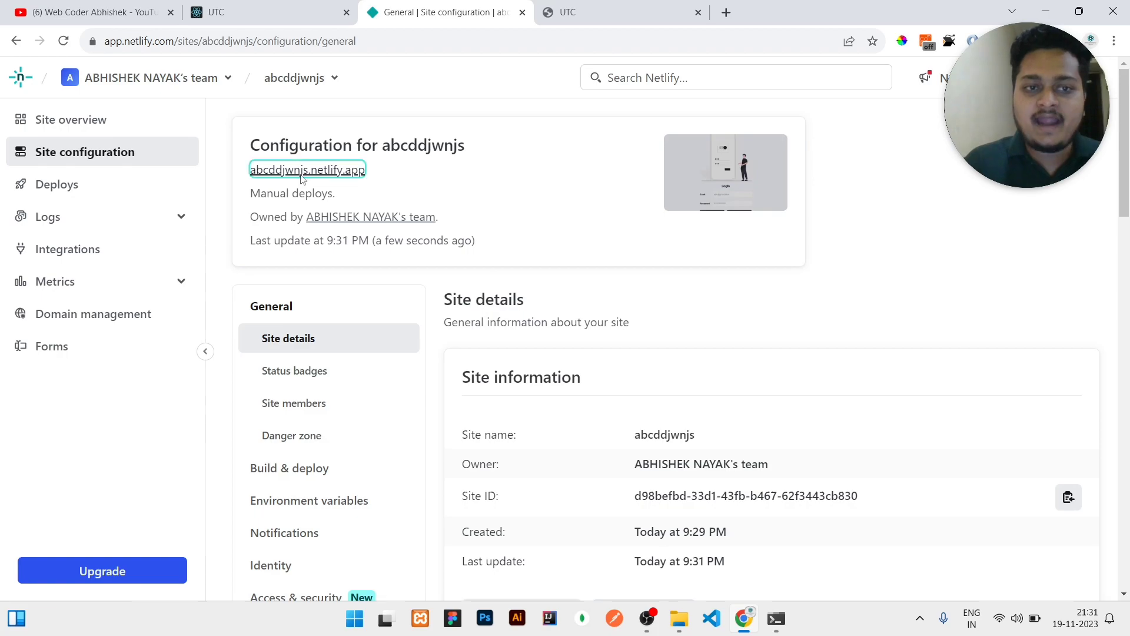
Step: Compare abcddjwnjs.netlify.app with localhost:3000, then switch to the YouTube tab
left_click(307, 169)
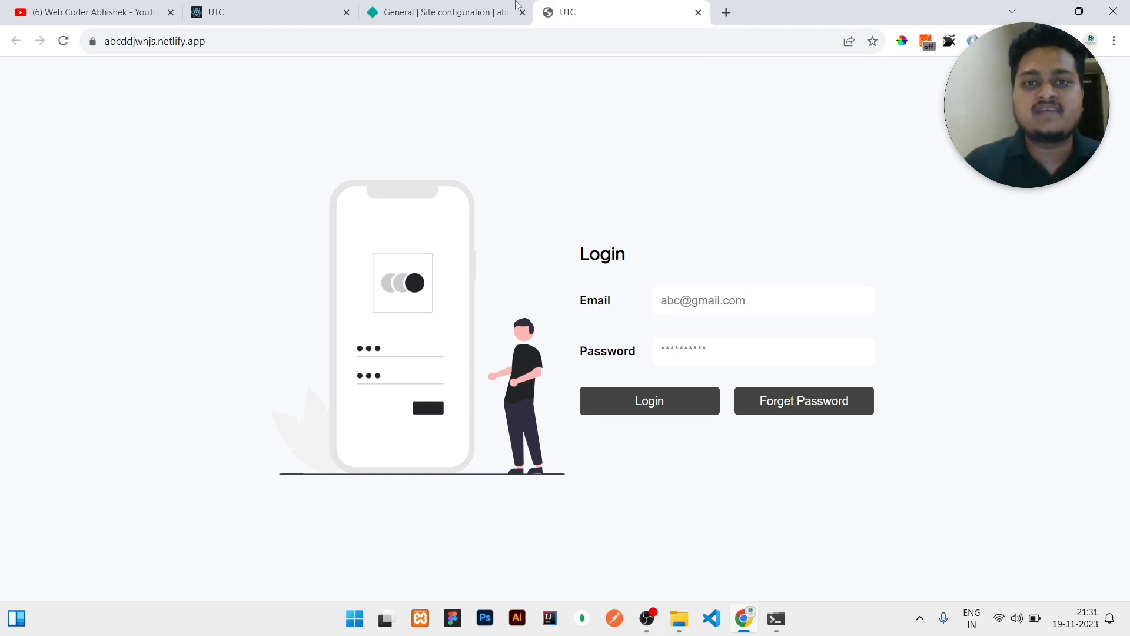
left_click(266, 12)
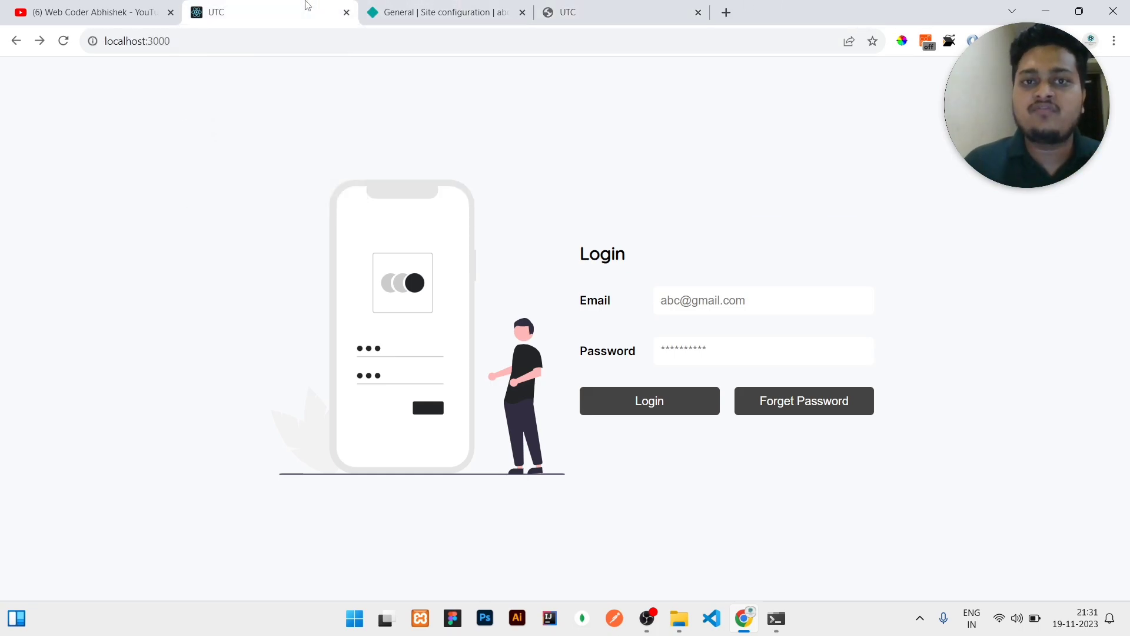
left_click(87, 13)
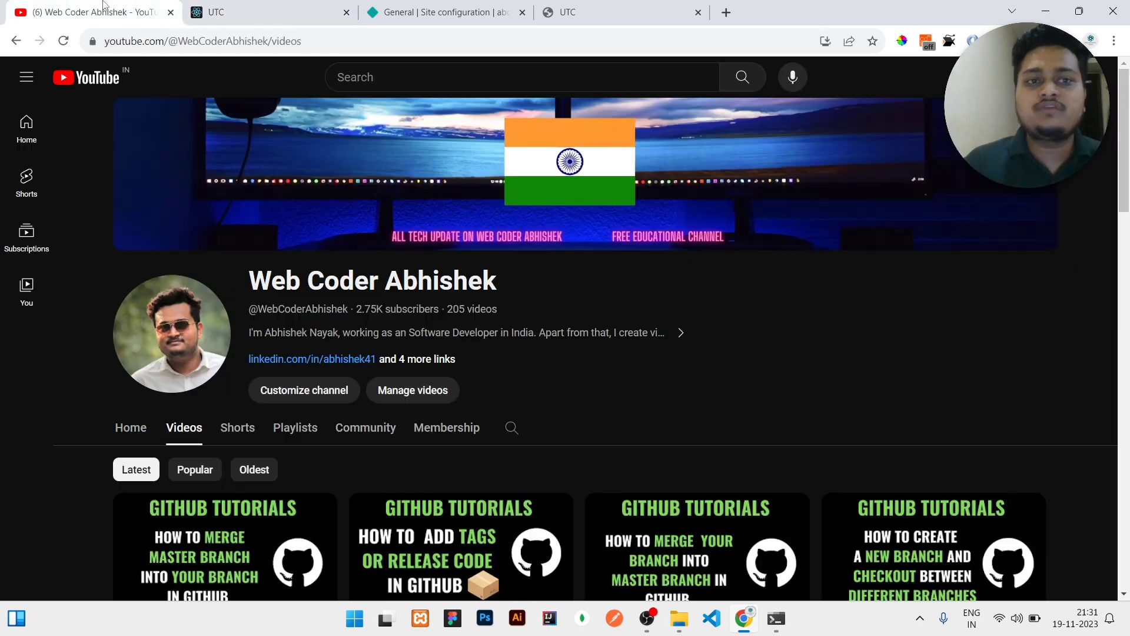
mouse_move(83, 312)
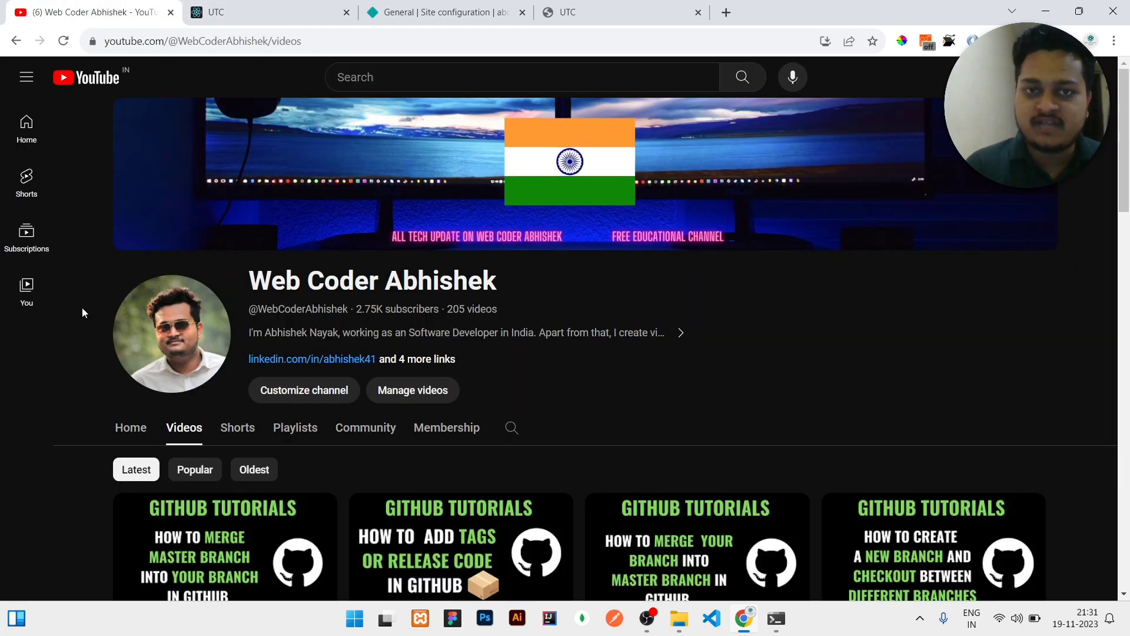